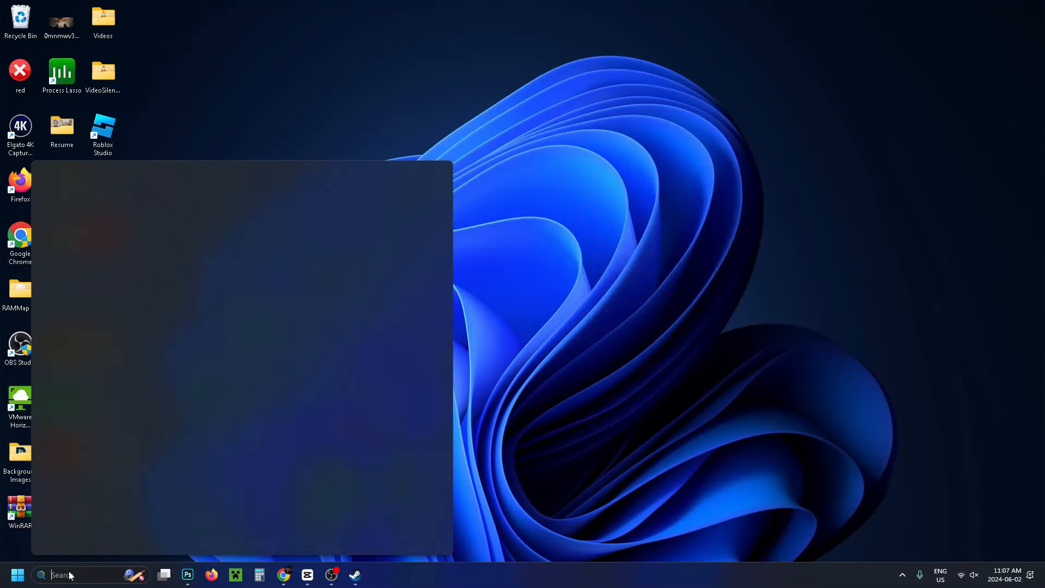
Search 'fil' in the taskbar and launch File Explorer from the results.
text(file)
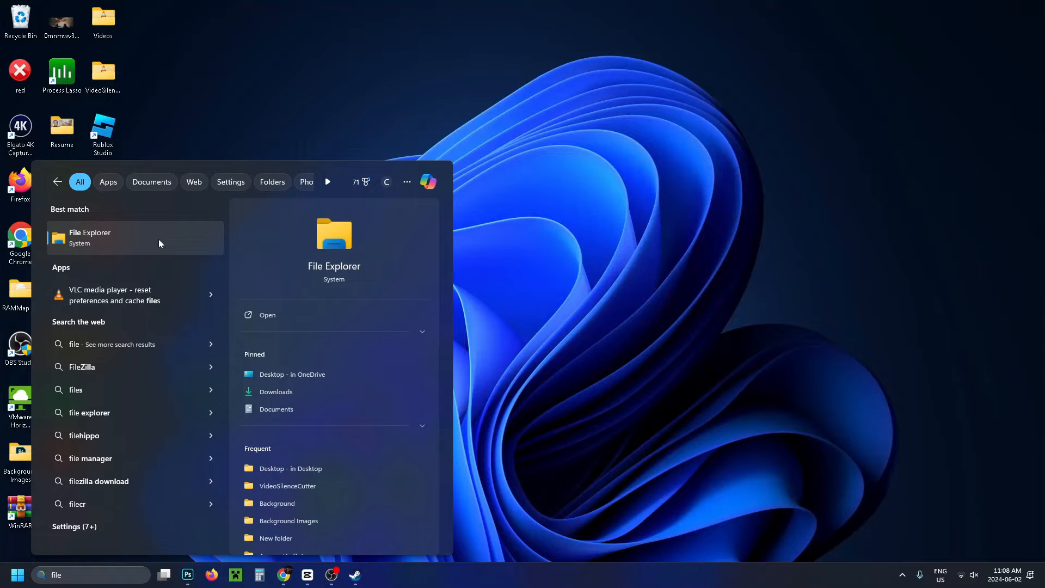
click(90, 237)
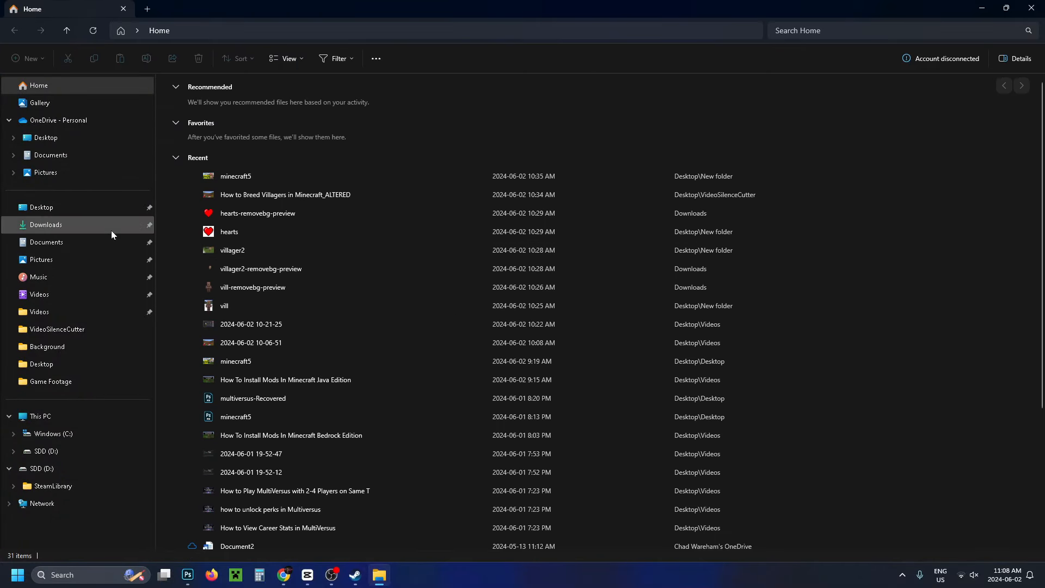
Open the SDD (D:) drive via This PC, showing the SteamLibrary folder.
click(39, 415)
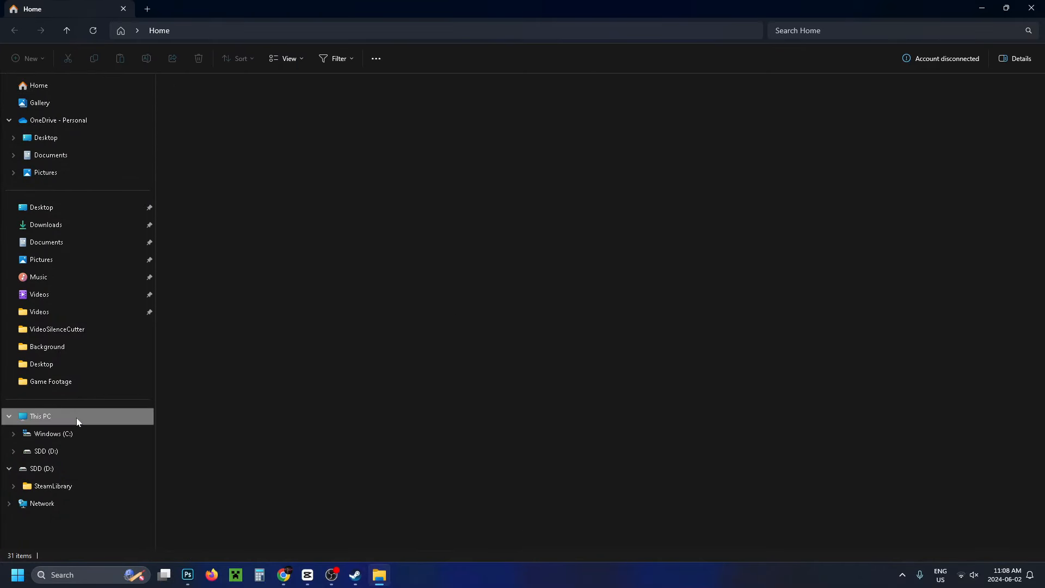
click(40, 416)
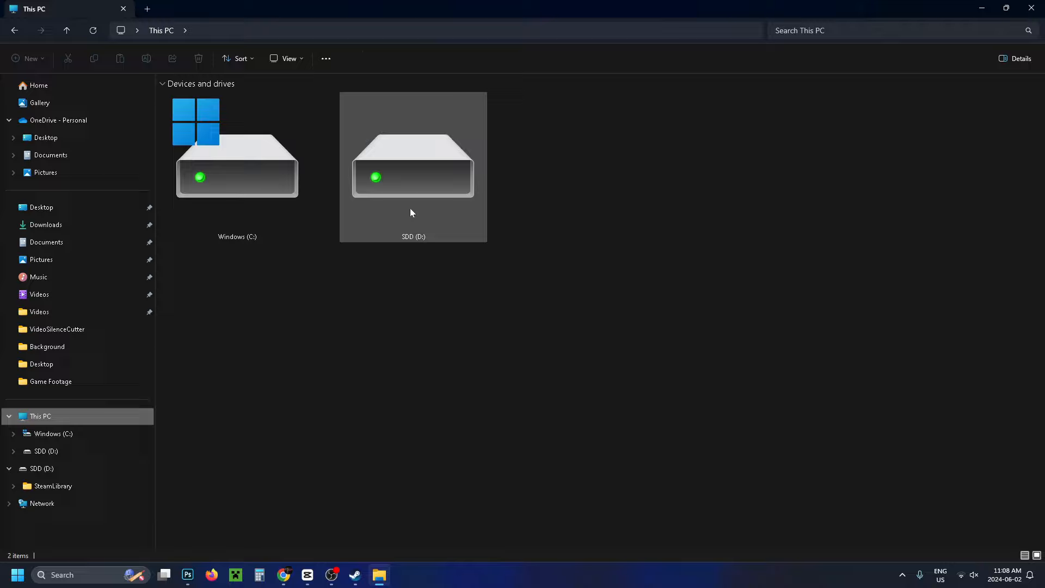
mouse_move(409, 203)
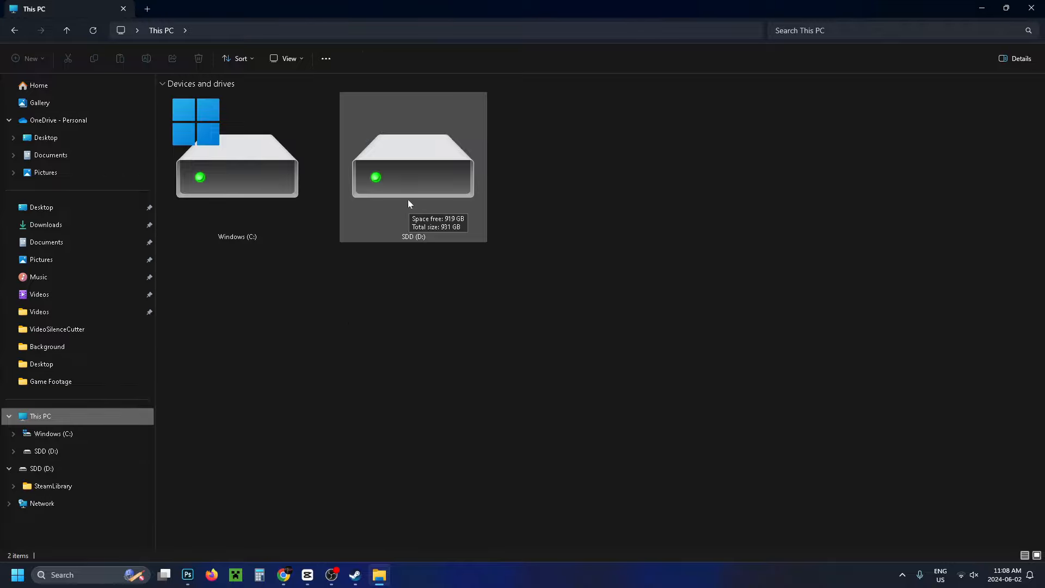
double_click(413, 167)
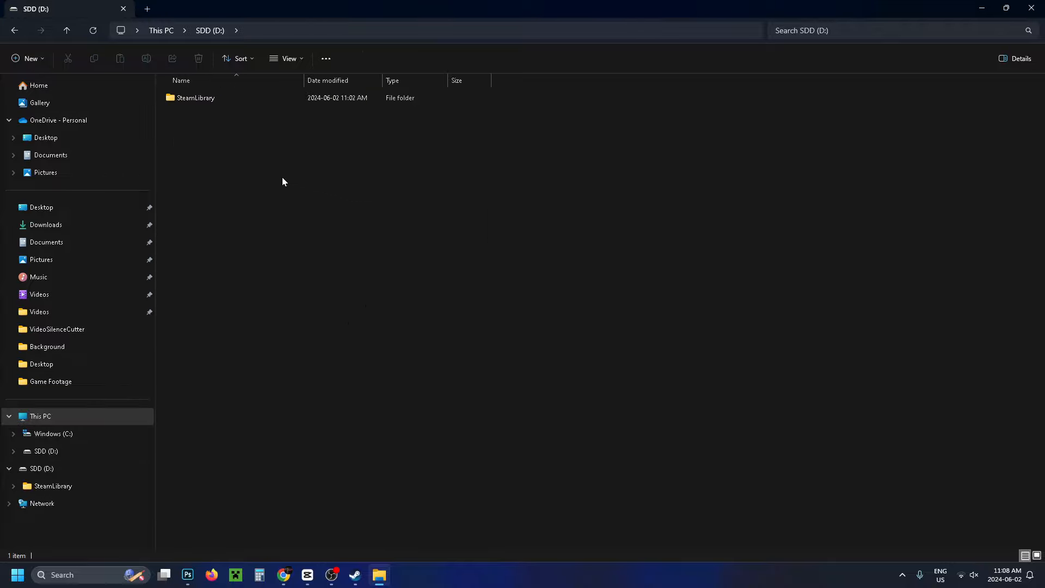
Create a new folder named 'Downloads' on the D: drive beside SteamLibrary.
right_click(273, 178)
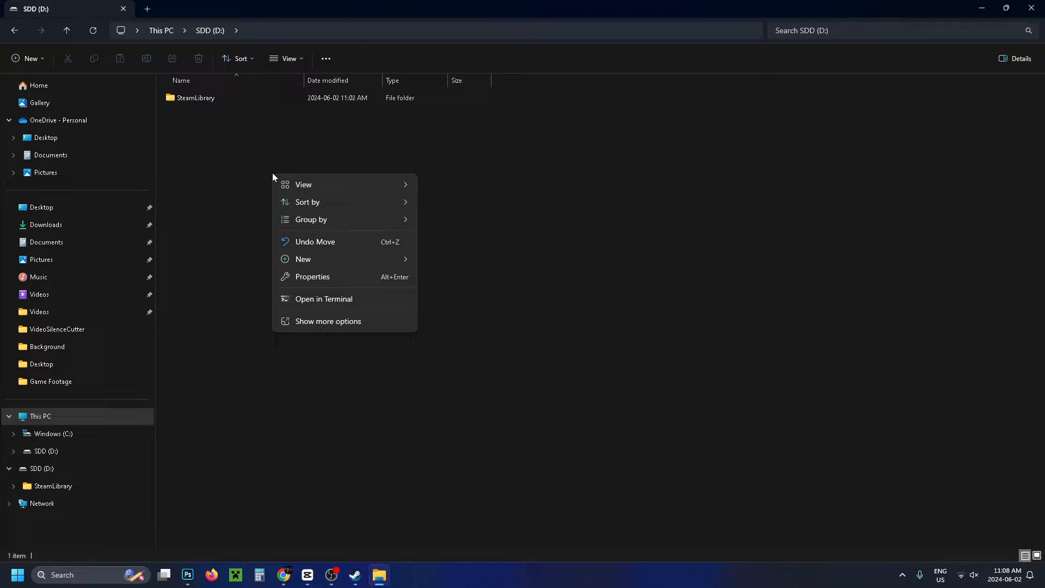
click(303, 258)
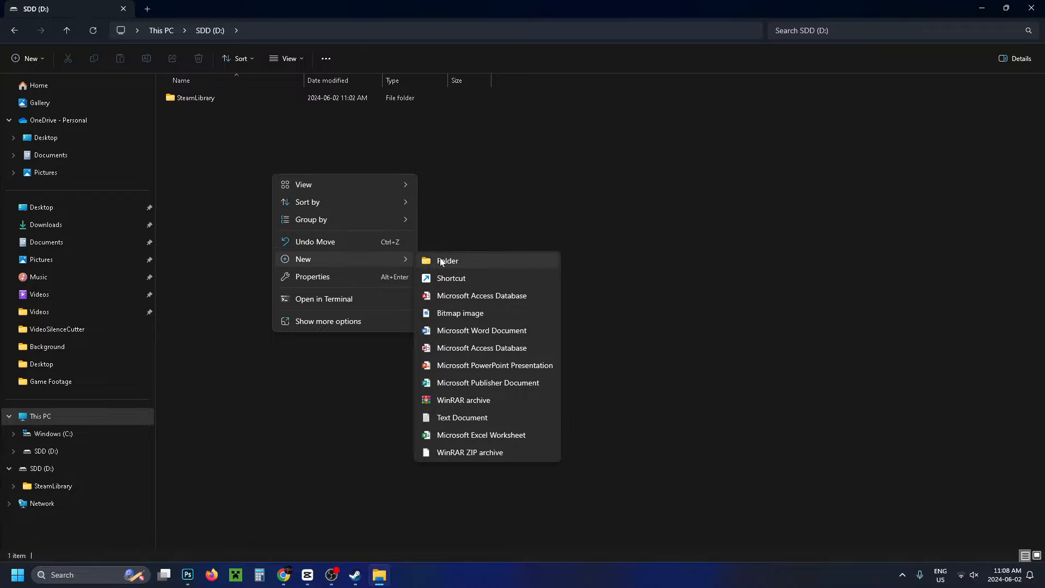
click(447, 261)
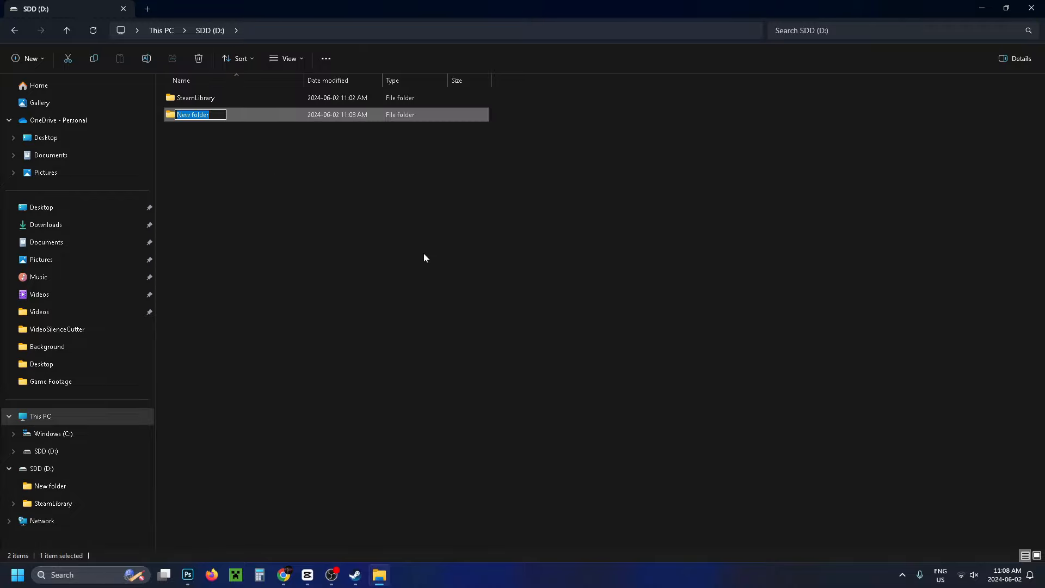
text(Downloads)
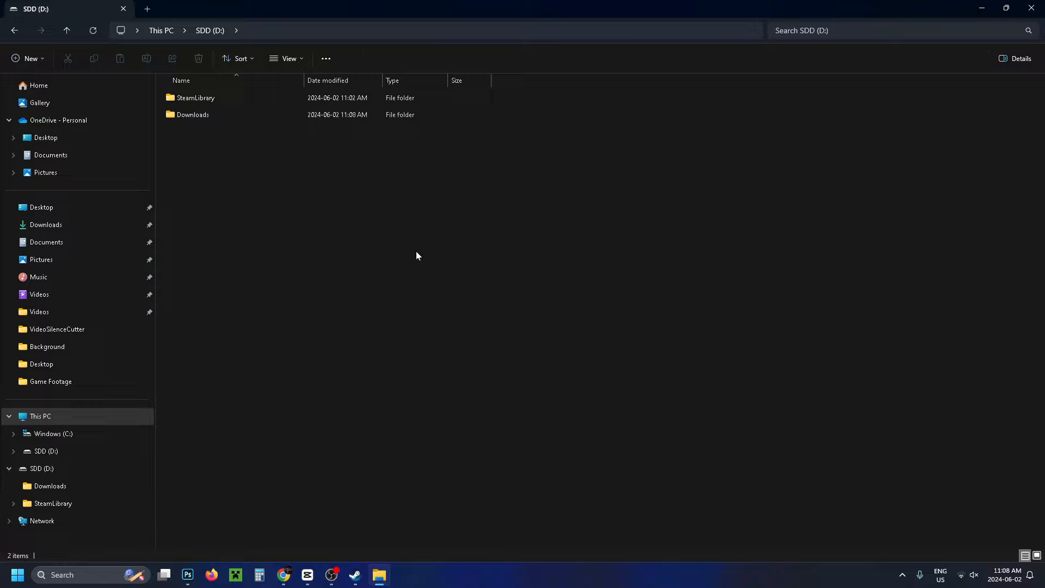
mouse_move(94, 226)
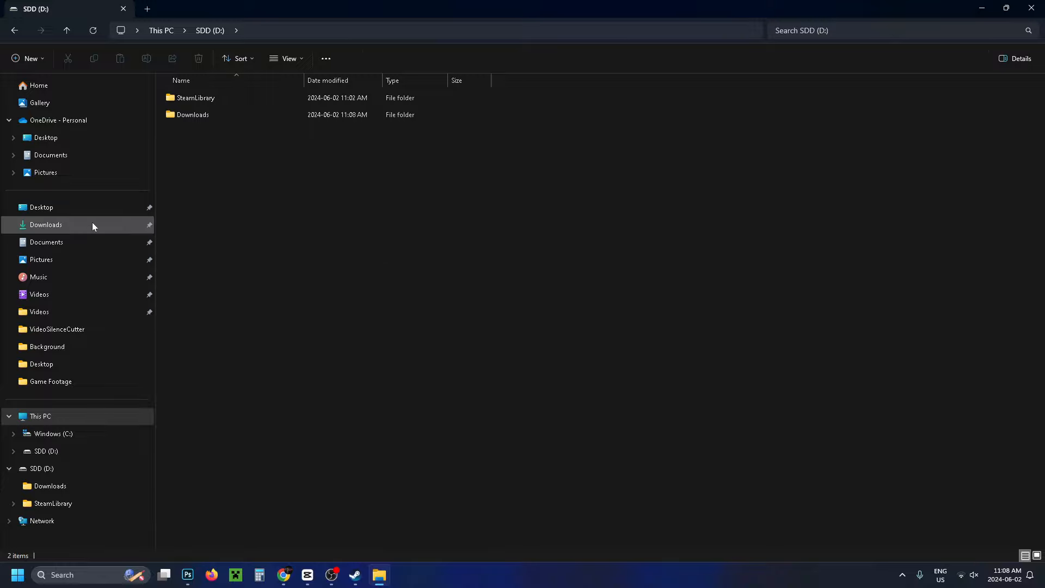
mouse_move(57, 226)
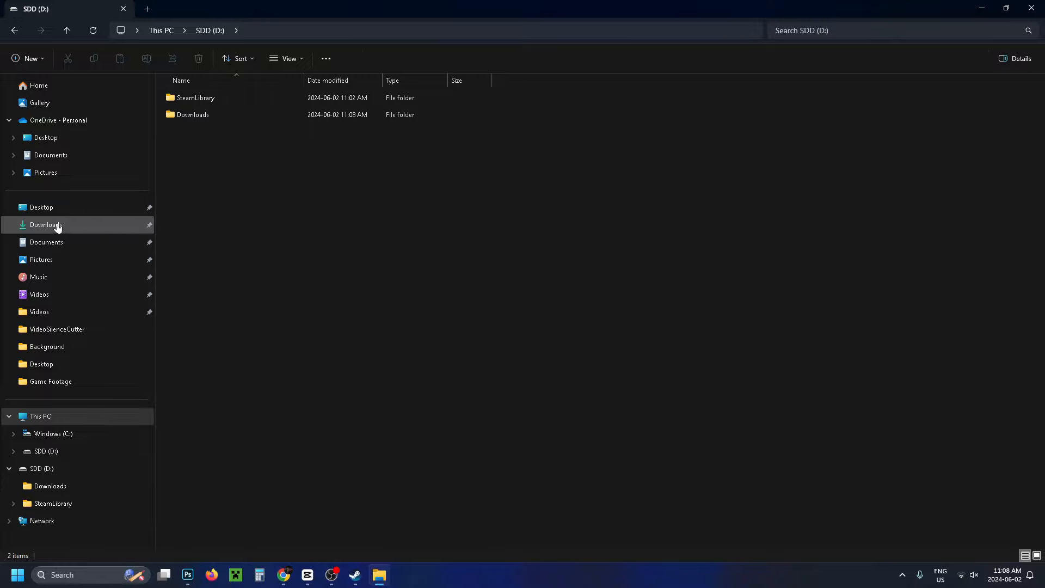
Show the Location tab of the Quick access Downloads folder's Properties.
right_click(46, 225)
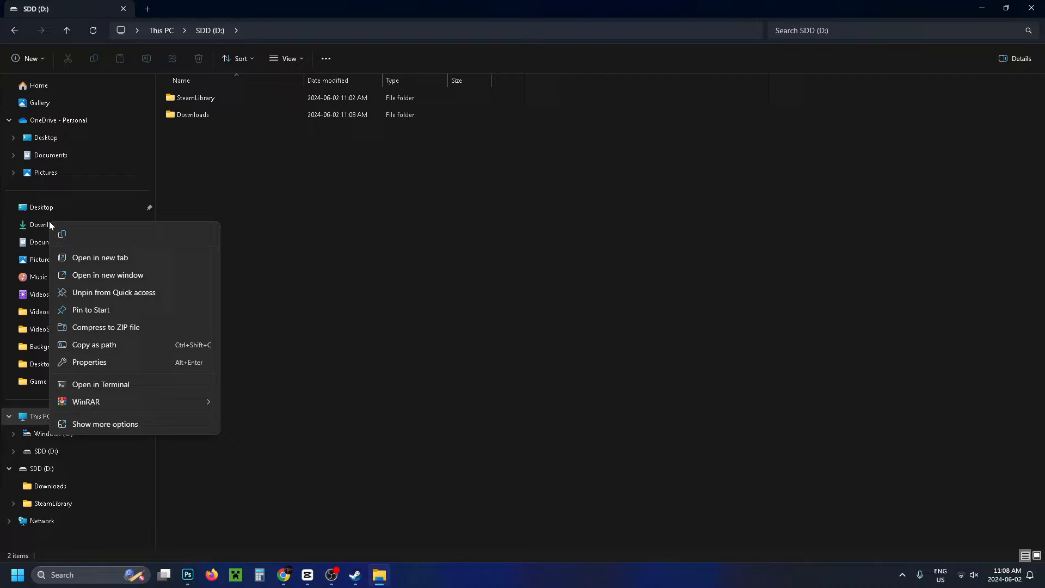
mouse_move(104, 362)
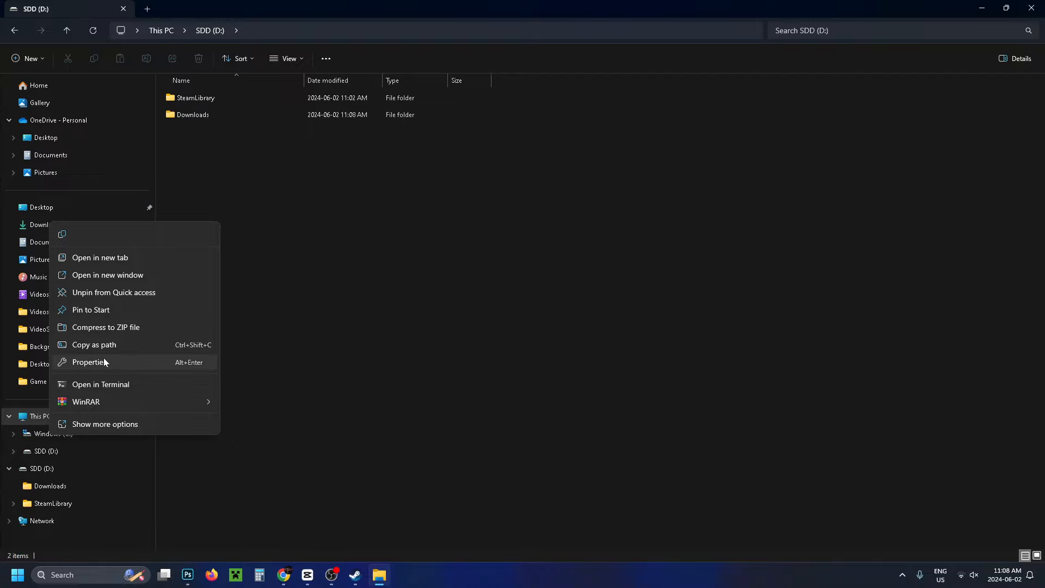
click(88, 362)
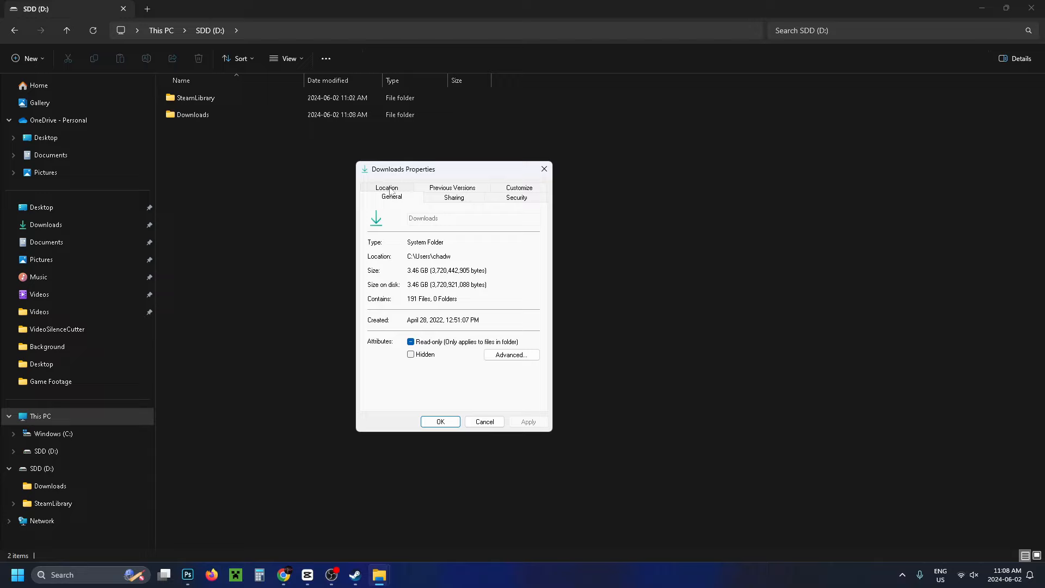
click(386, 190)
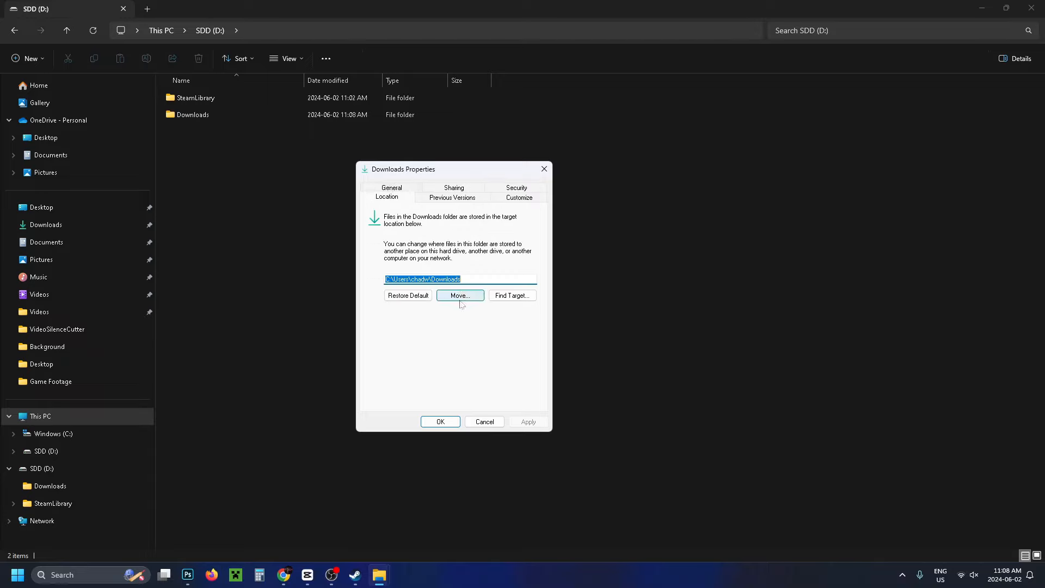
Choose D:\Downloads as the Downloads folder's new location.
click(459, 295)
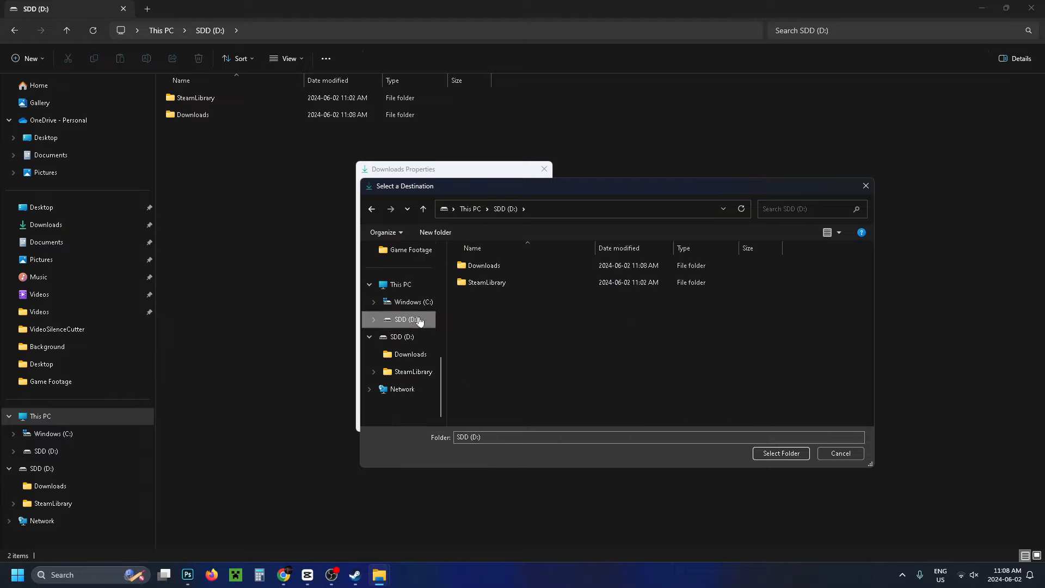
click(482, 265)
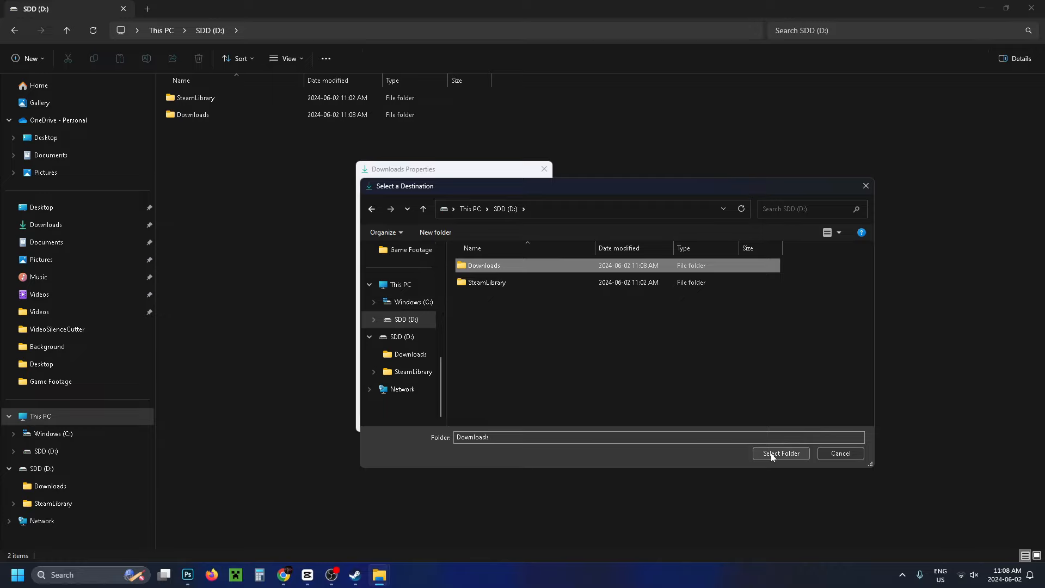
click(780, 453)
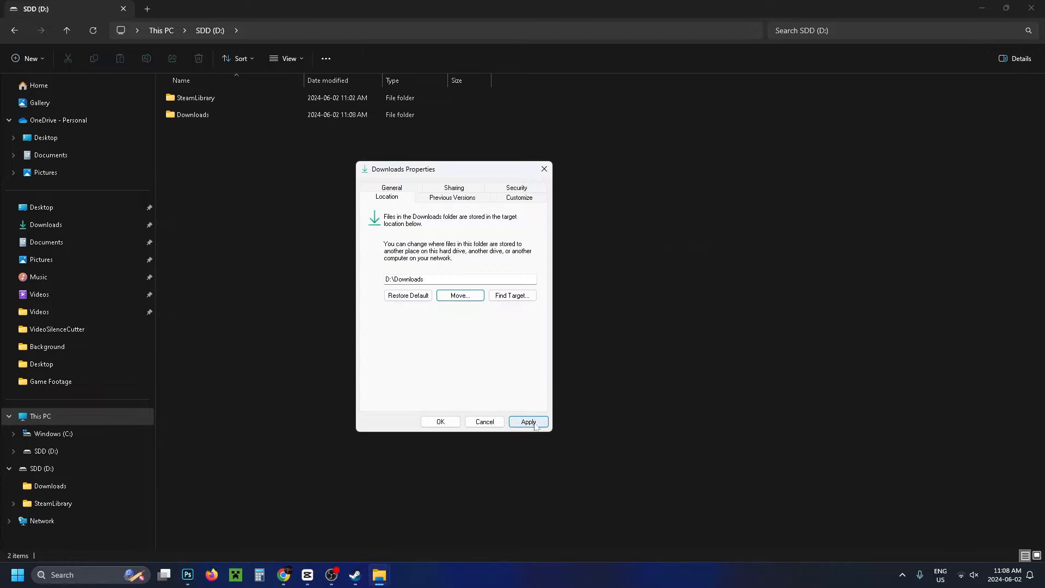
Apply the new location and confirm moving existing files to D:\Downloads.
click(528, 421)
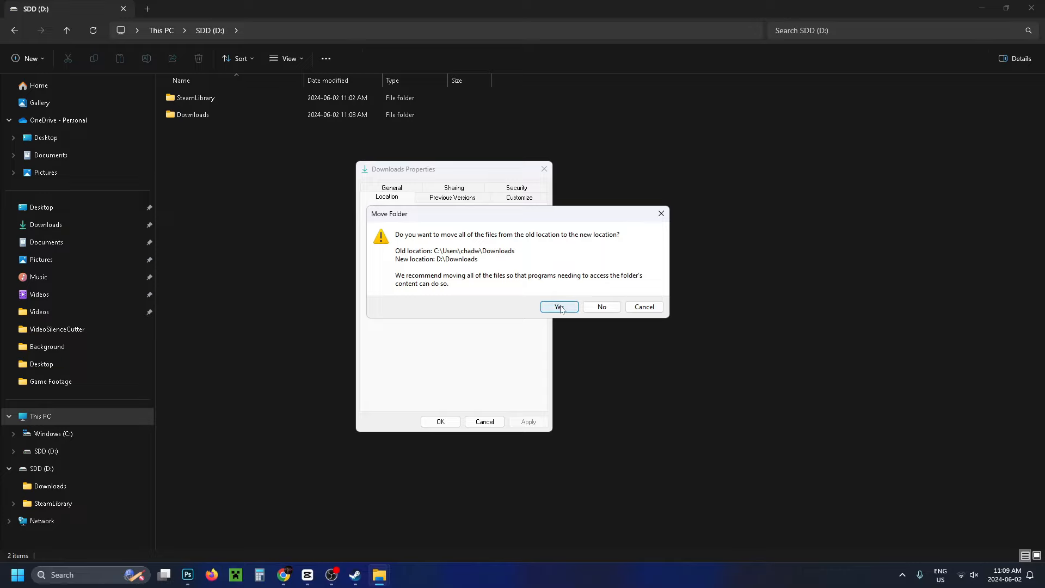
click(557, 306)
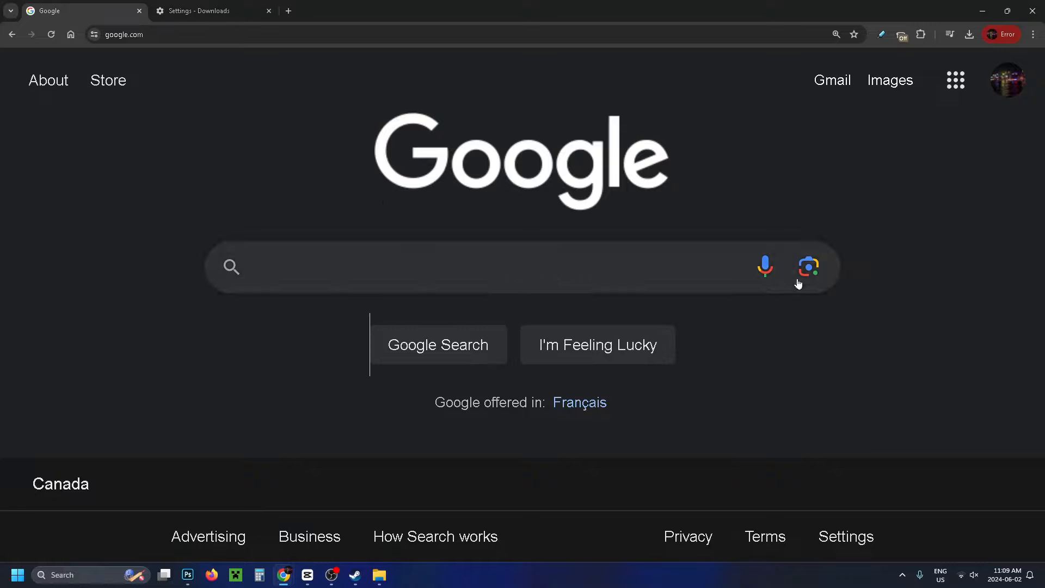
Open Chrome Settings to view the download location C:\Users\...\Downloads.
click(1032, 33)
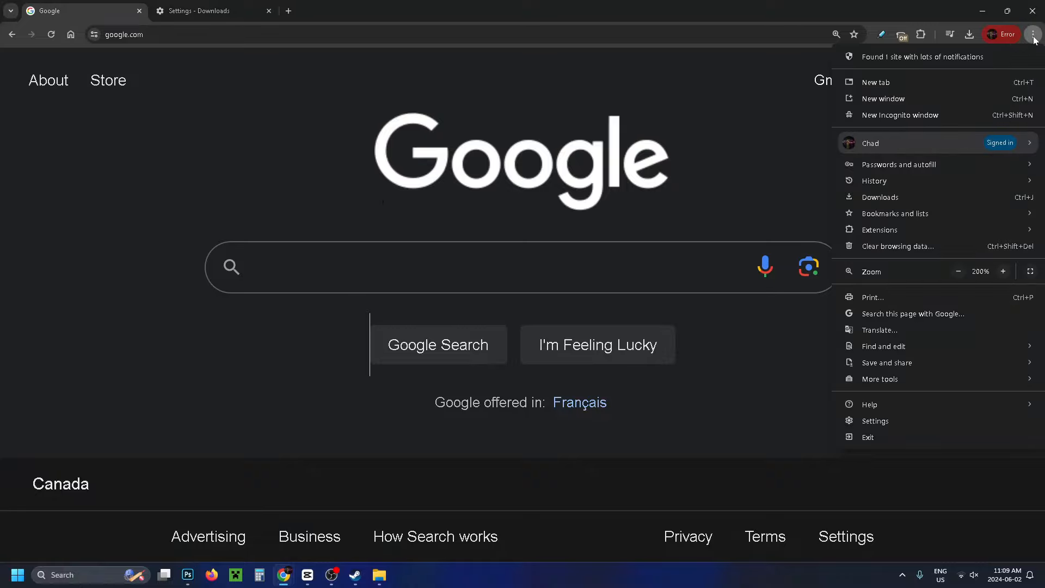
mouse_move(875, 420)
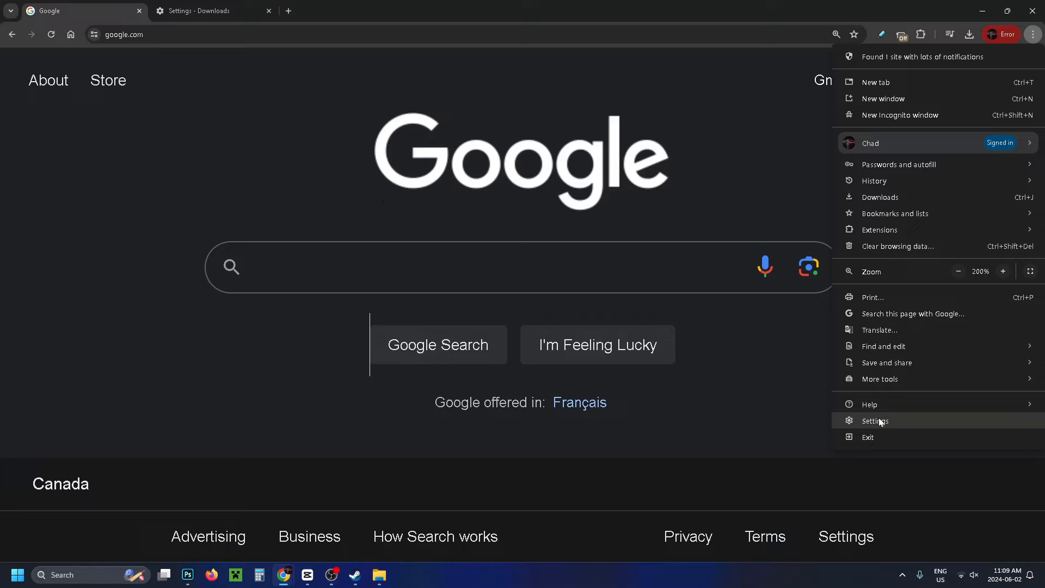
click(875, 420)
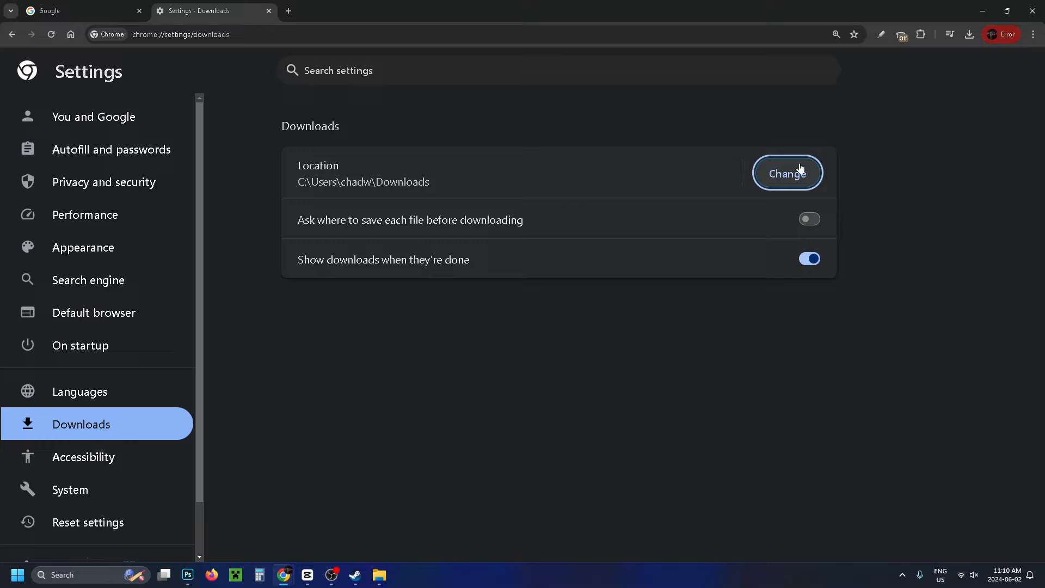
Set Chrome's download location to the Downloads folder on SDD (D:).
click(787, 173)
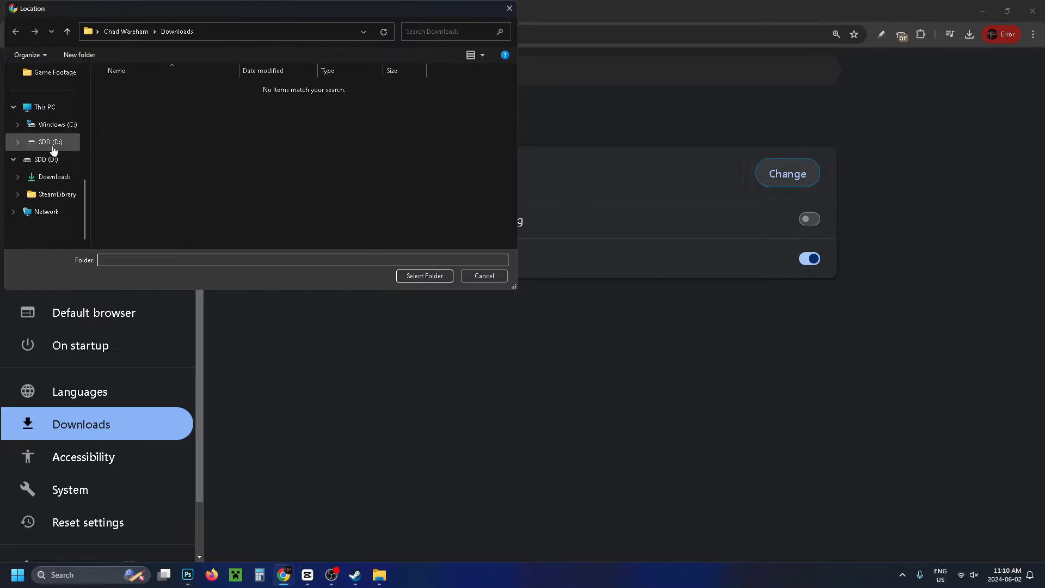
click(50, 141)
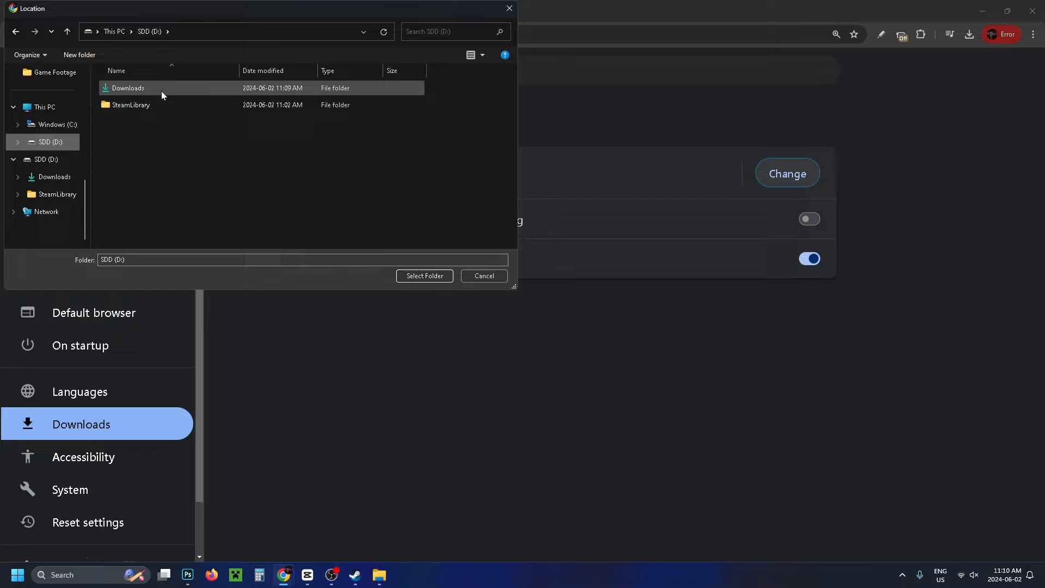
click(127, 88)
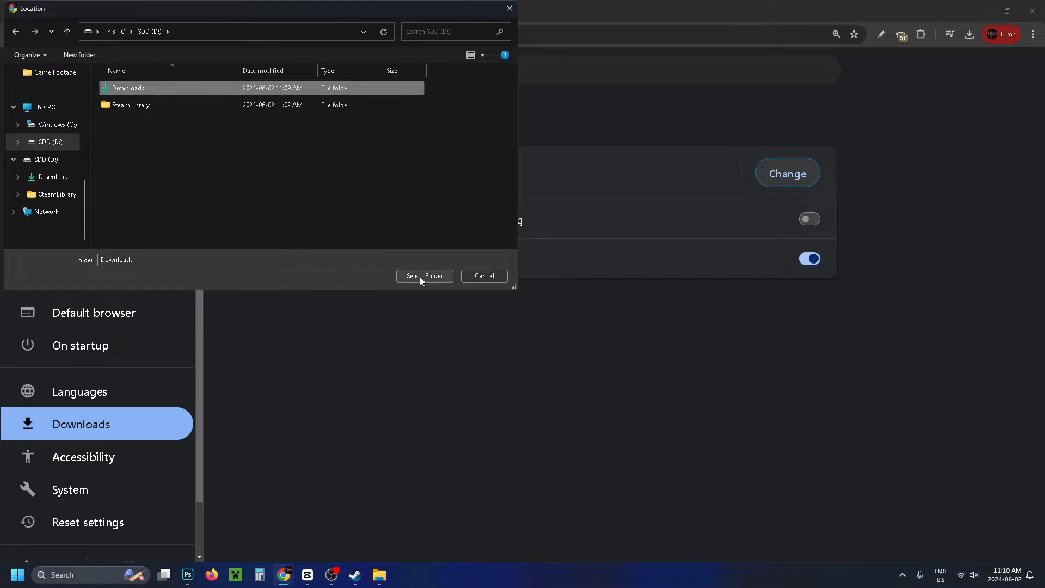
click(424, 275)
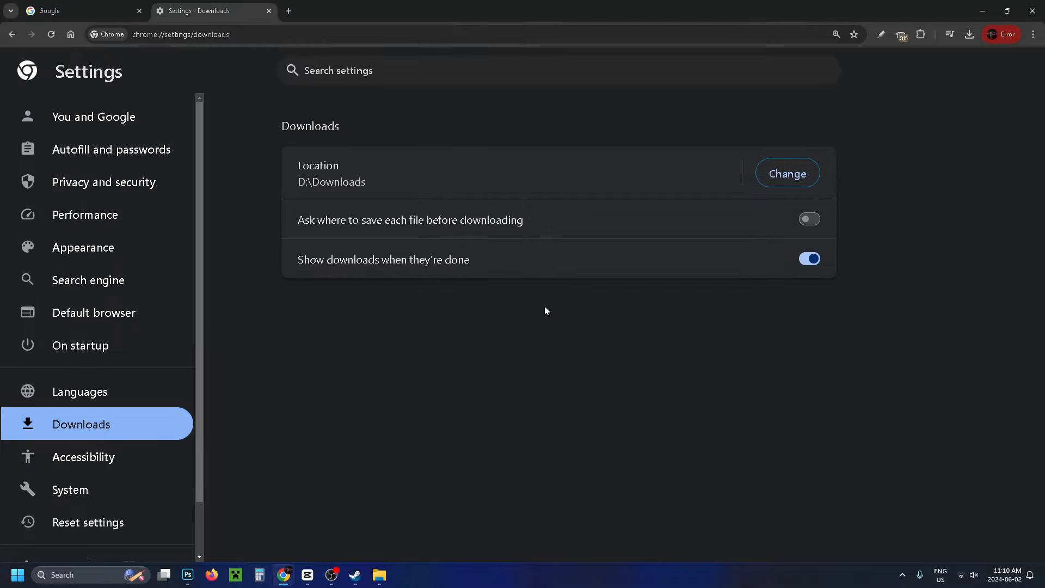
mouse_move(428, 191)
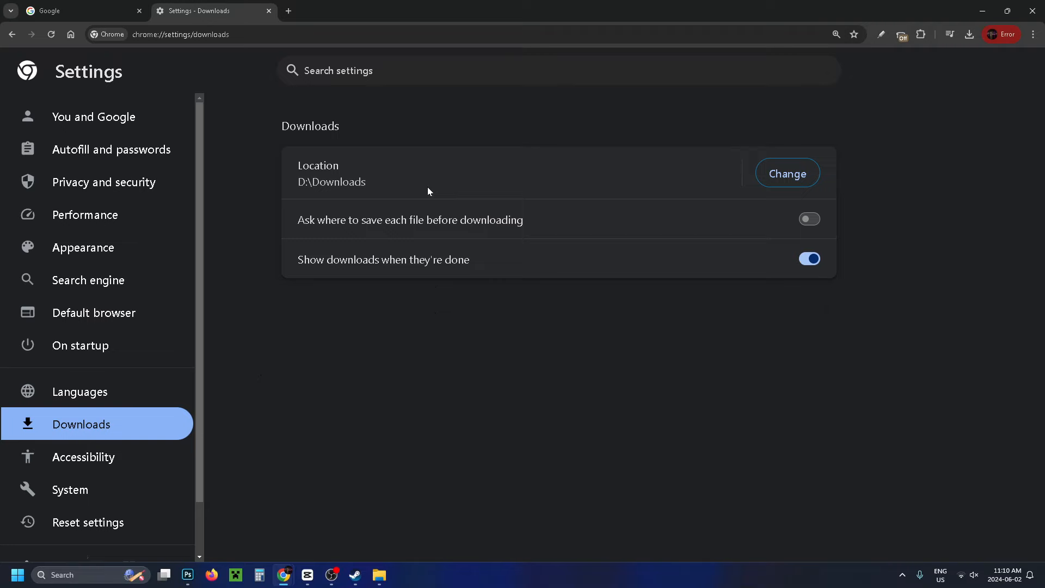